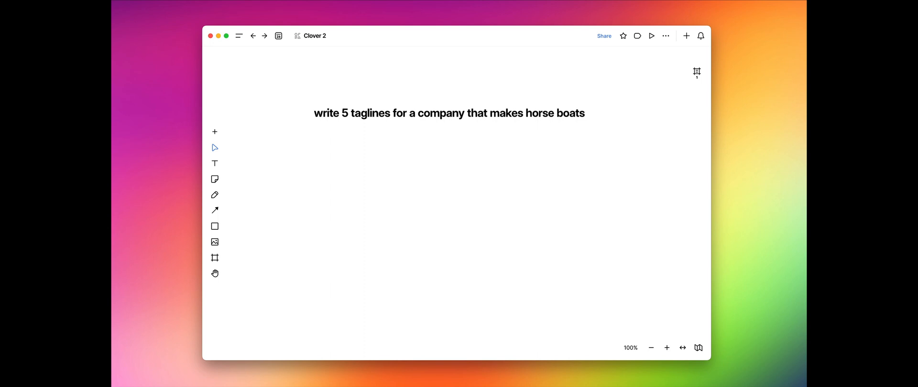
- Run the selected horse-boat tagline prompt as an AI command from the AI BETA menu
left_click(449, 113)
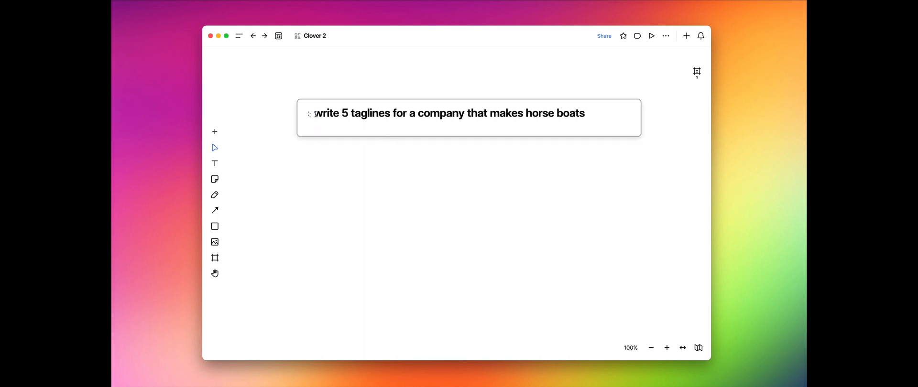
mouse_move(609, 190)
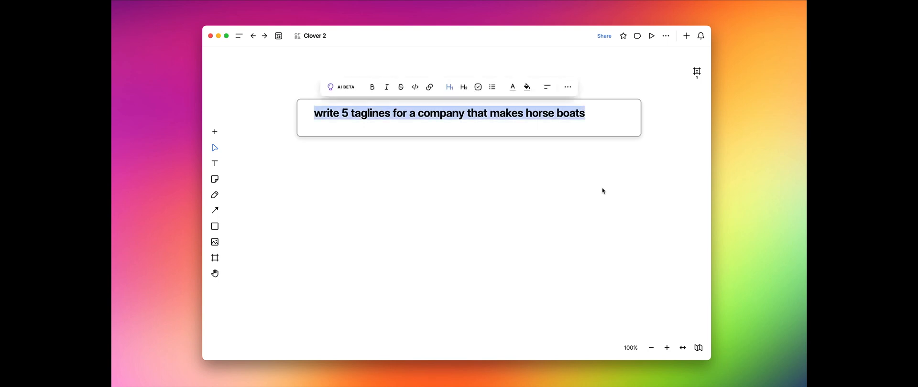
mouse_move(410, 159)
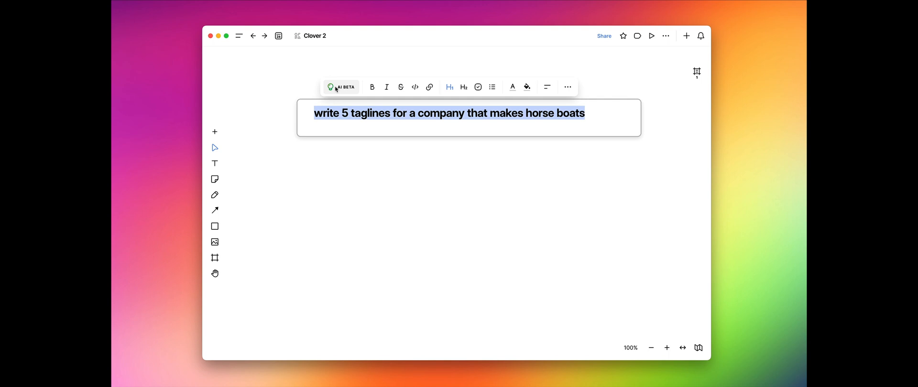
left_click(342, 87)
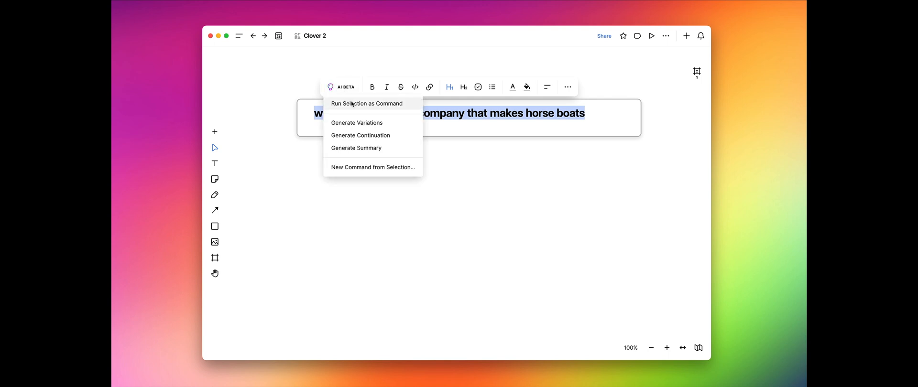
mouse_move(415, 105)
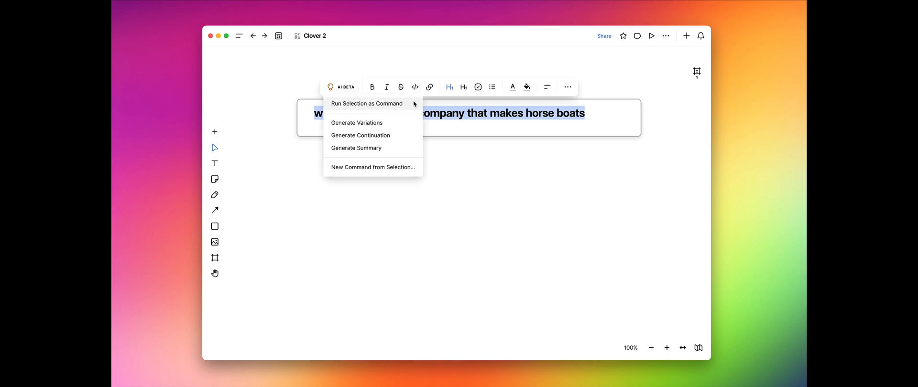
left_click(367, 104)
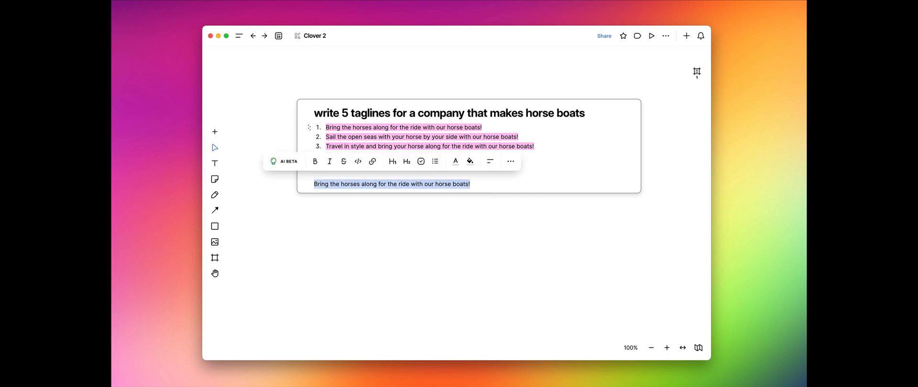
- Make the copied tagline an H2 heading and generate five AI variations of it
left_click(406, 162)
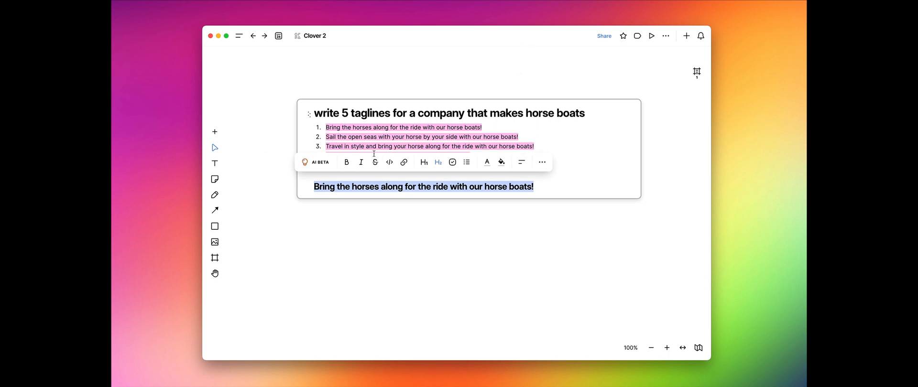
left_click(316, 162)
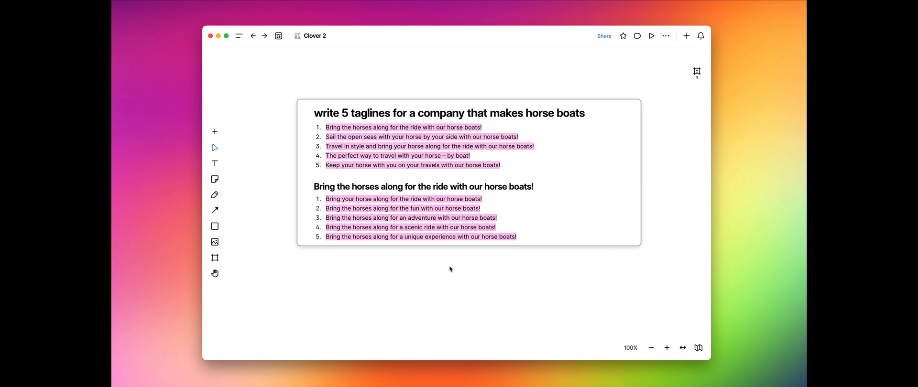
mouse_move(629, 239)
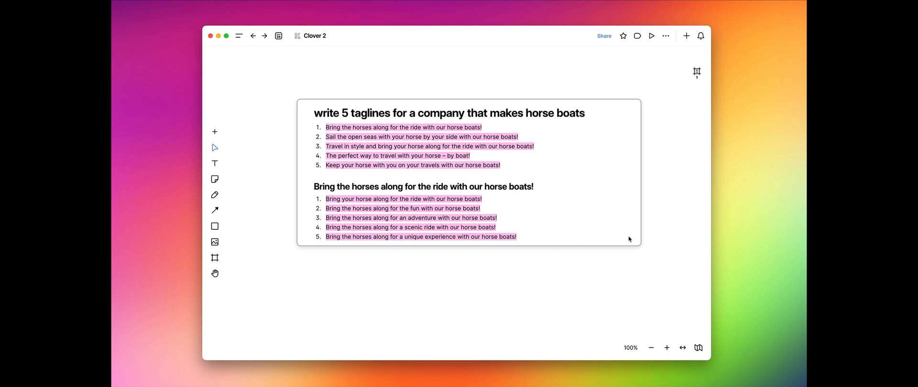
mouse_move(600, 258)
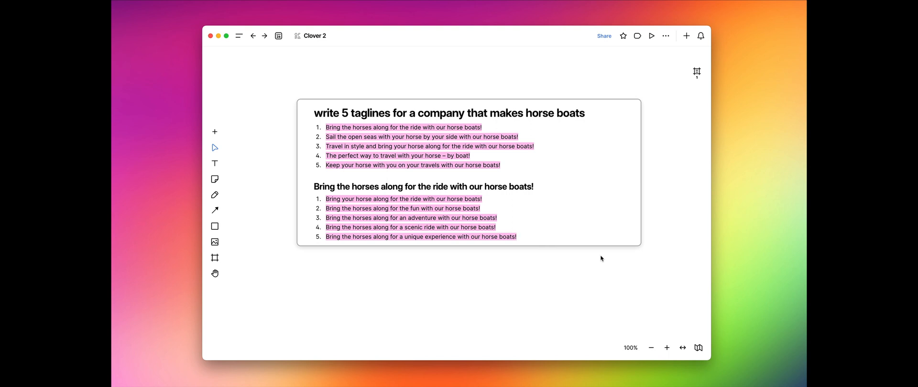
mouse_move(621, 287)
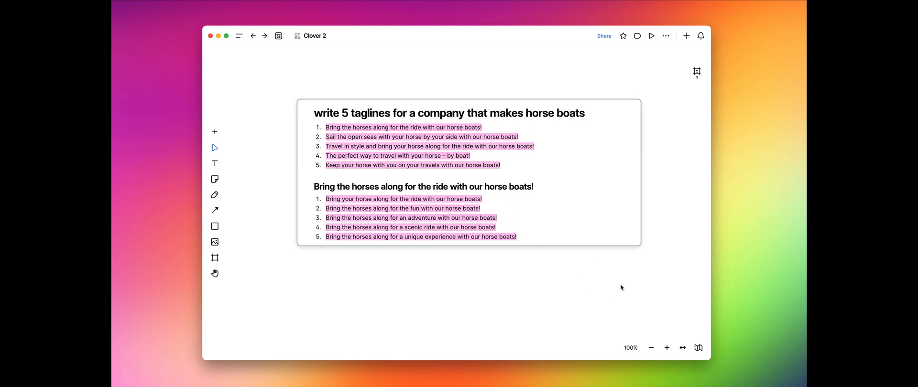
mouse_move(618, 296)
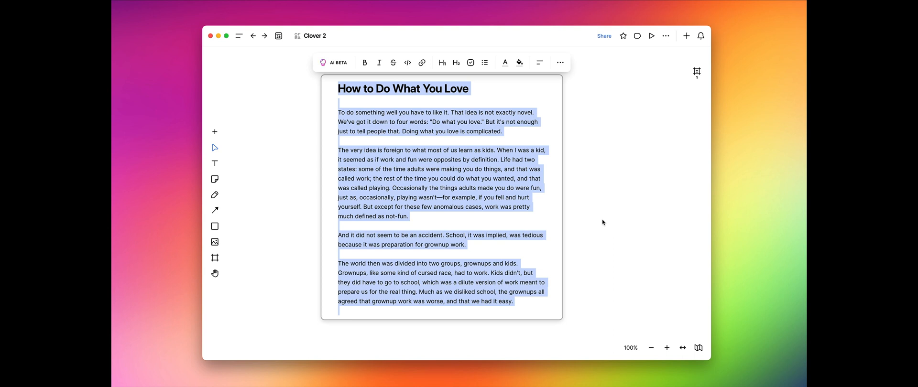
mouse_move(624, 233)
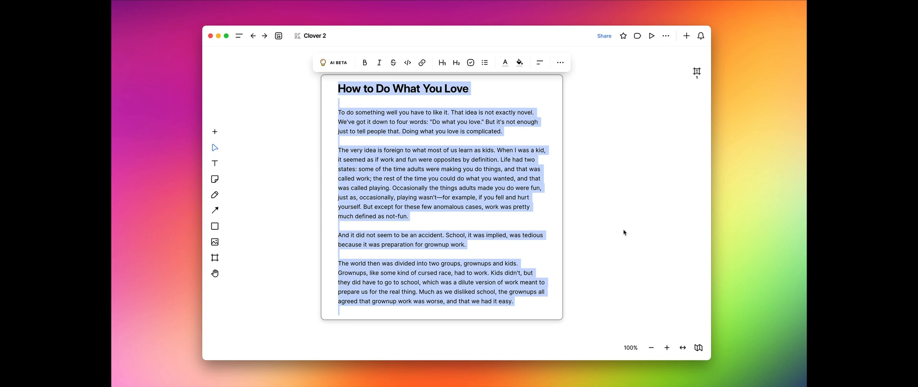
mouse_move(631, 259)
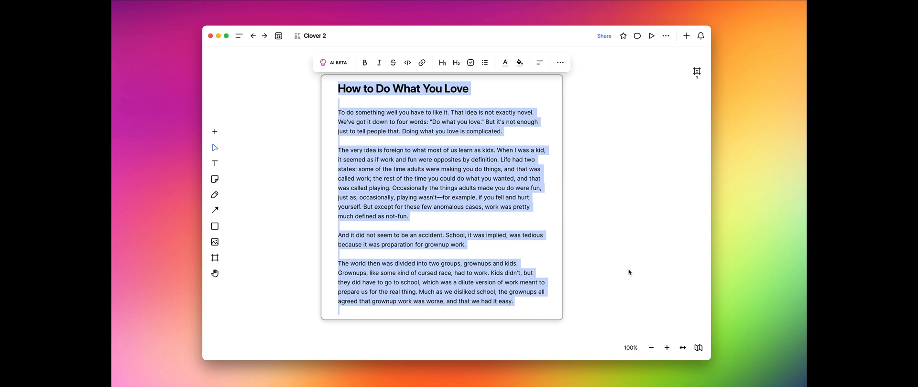
mouse_move(639, 262)
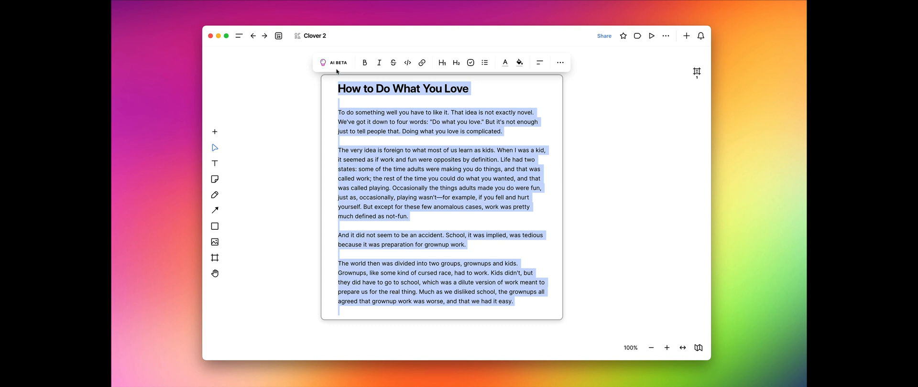
- Generate an AI continuation from the closing paragraphs of 'How to Do What You Love'
left_click(333, 63)
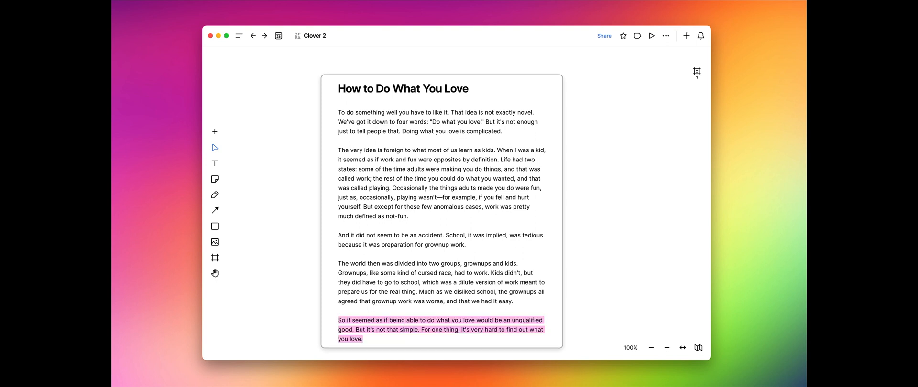
mouse_move(696, 239)
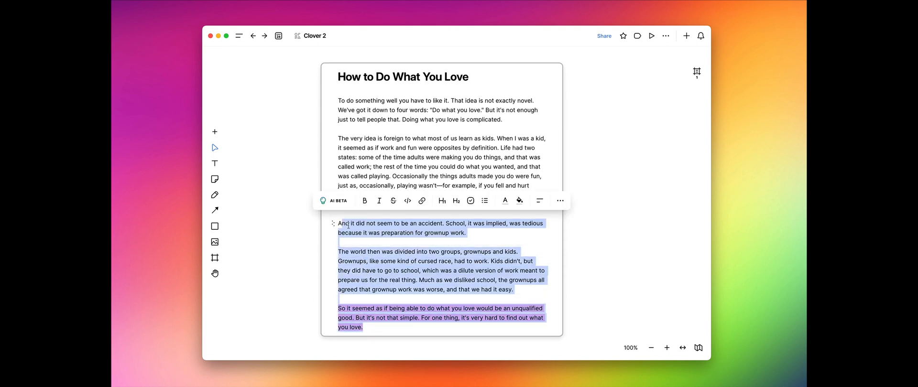
left_click(334, 201)
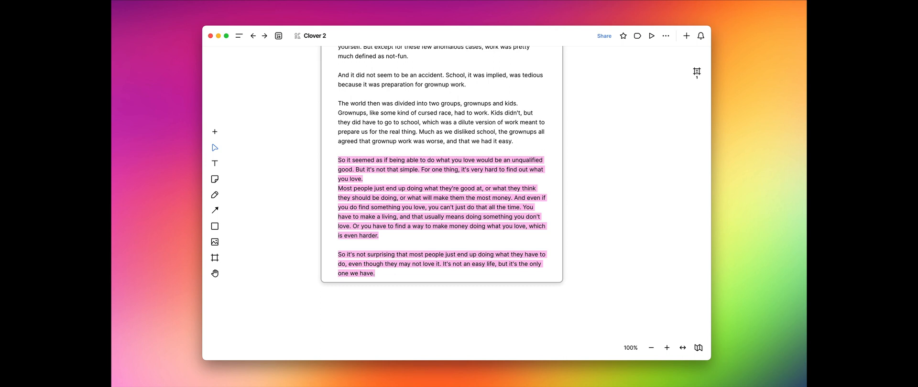
mouse_move(697, 275)
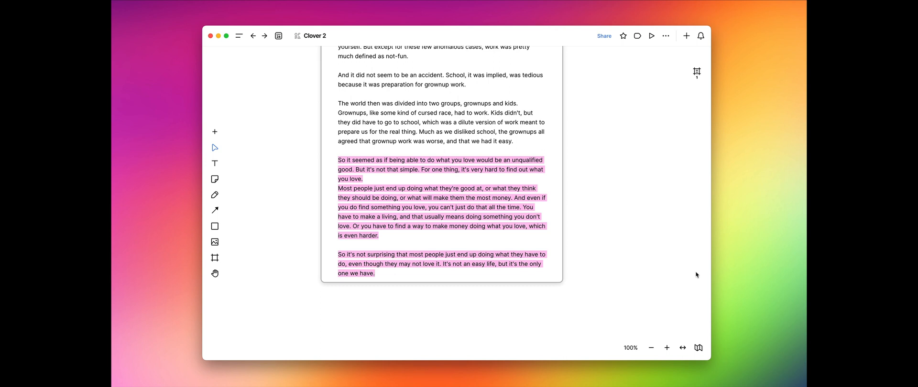
mouse_move(624, 238)
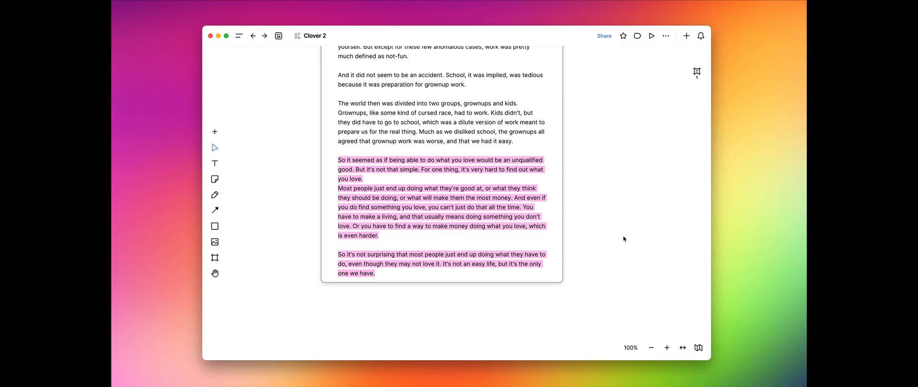
mouse_move(637, 260)
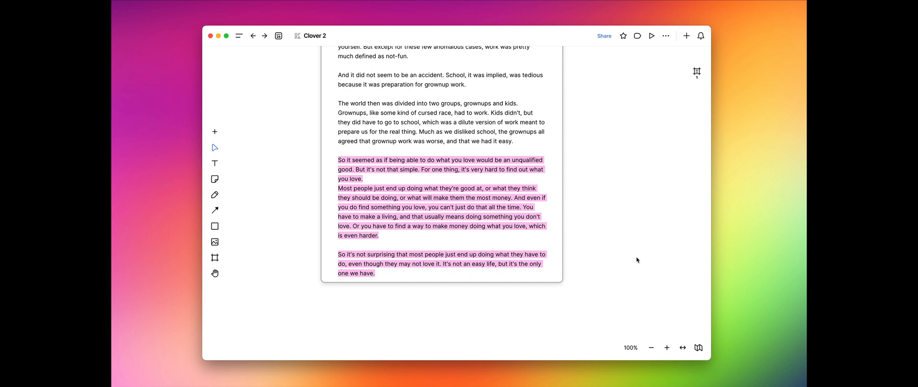
scroll("up", 3)
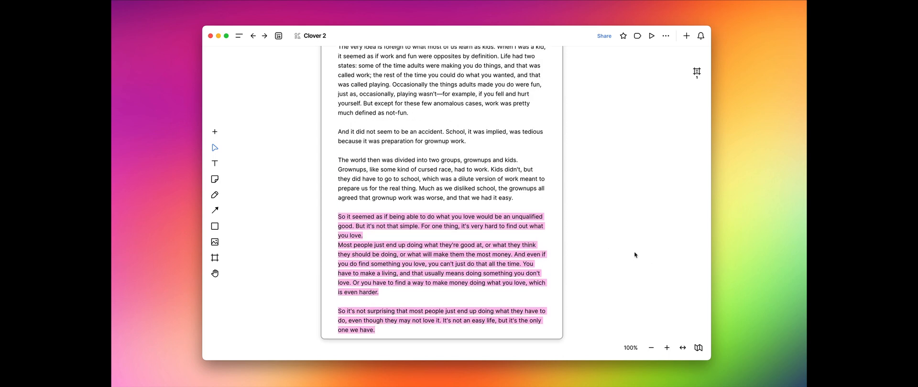
scroll("up", 3)
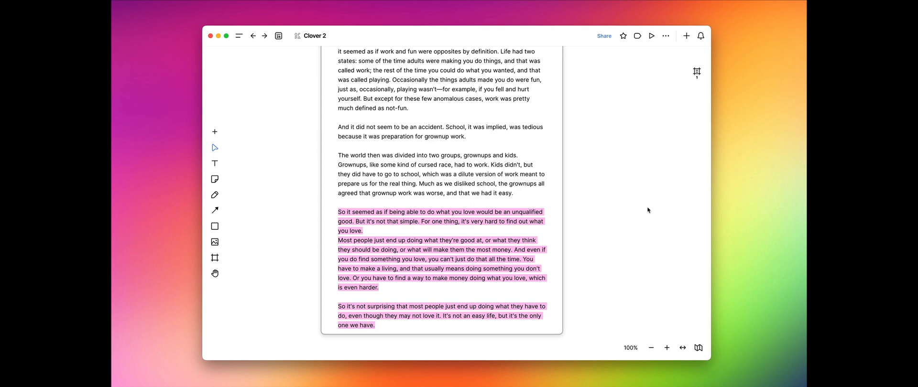
mouse_move(626, 134)
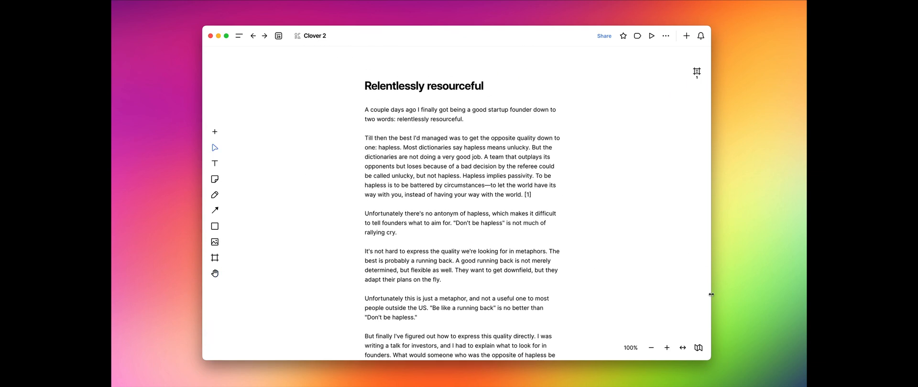
- Generate an AI summary paragraph for the selected 'Relentlessly resourceful' essay
scroll("down", 3)
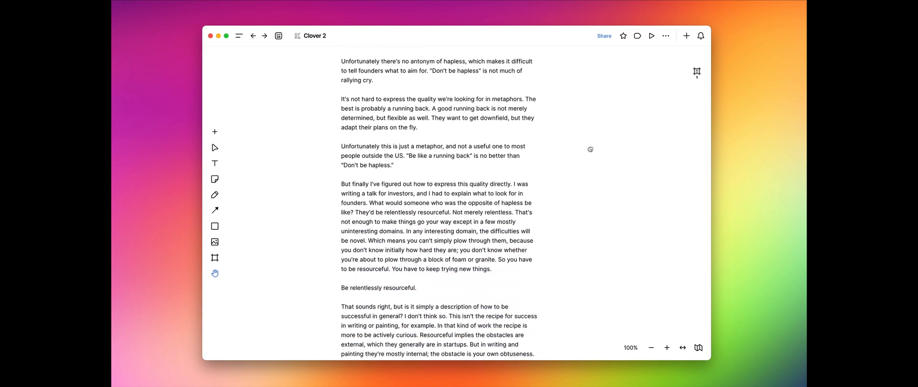
scroll("down", 3)
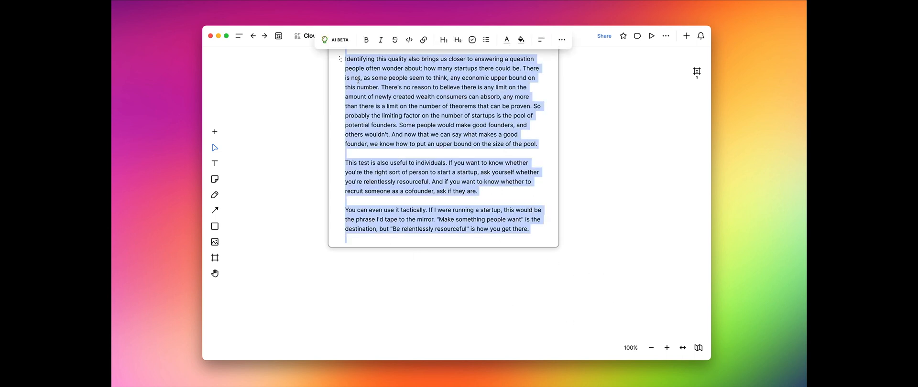
left_click(337, 39)
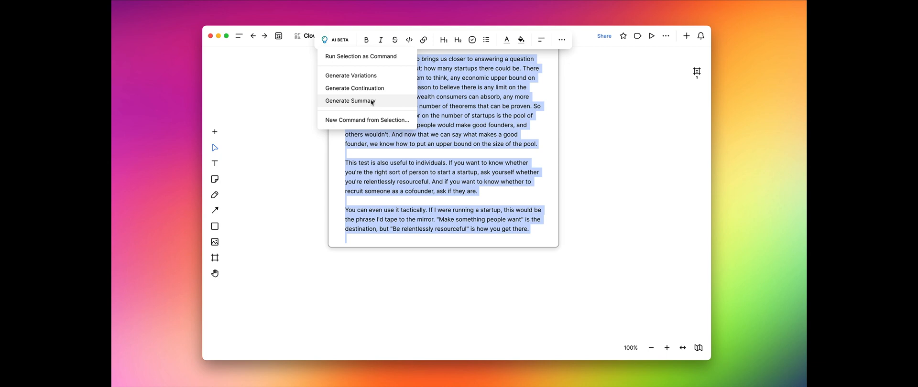
left_click(350, 100)
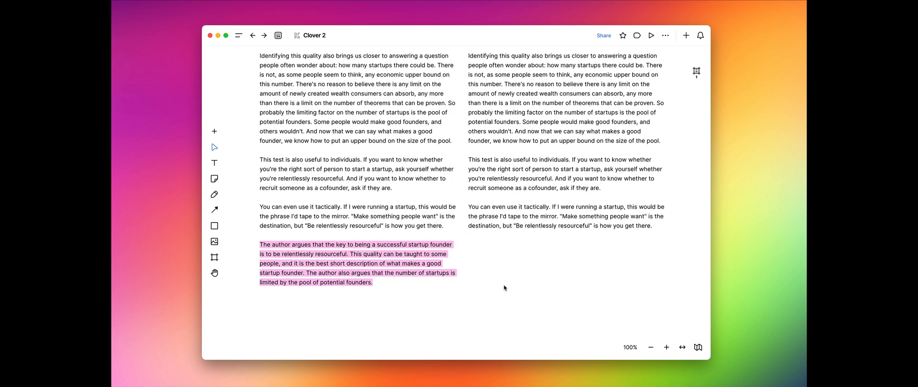
scroll("down", 3)
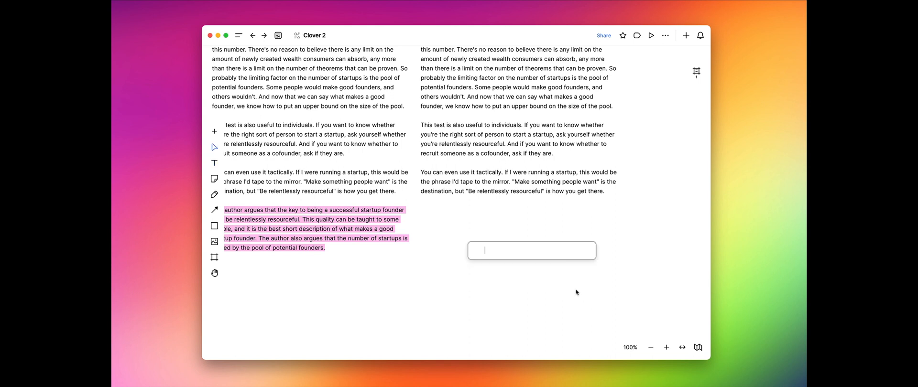
- Type the prompt 'write a summary of the text in the form of a haiku' on the canvas
type("write a summa")
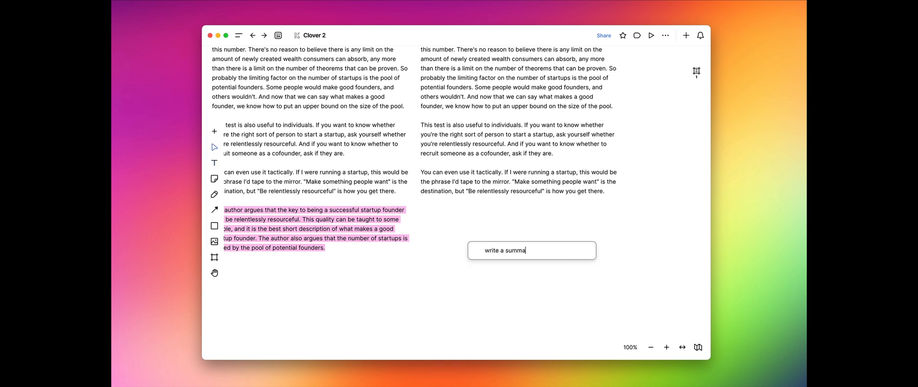
type("ry of the text in")
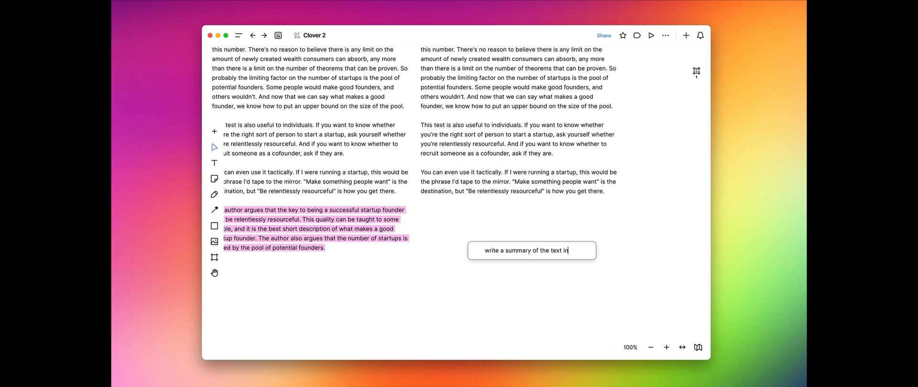
type("the form of a haiku")
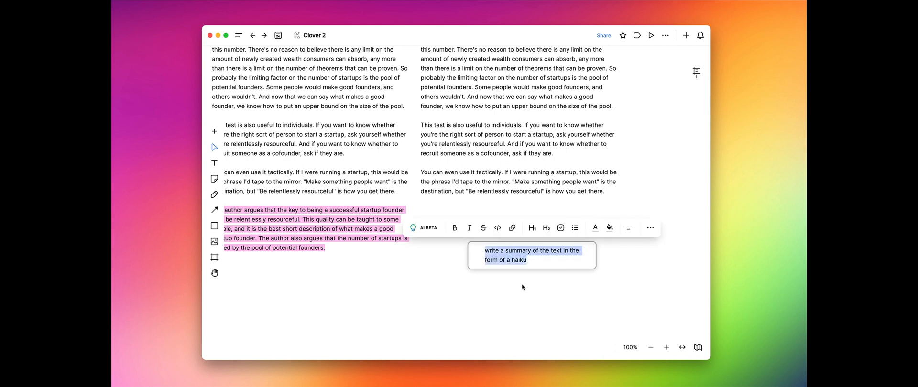
- Save the prompt as a new custom AI command named 'Haiku Summary'
left_click(423, 227)
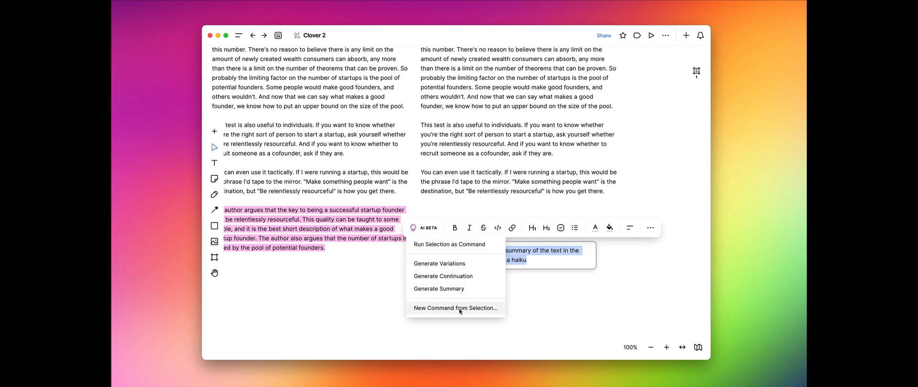
left_click(455, 308)
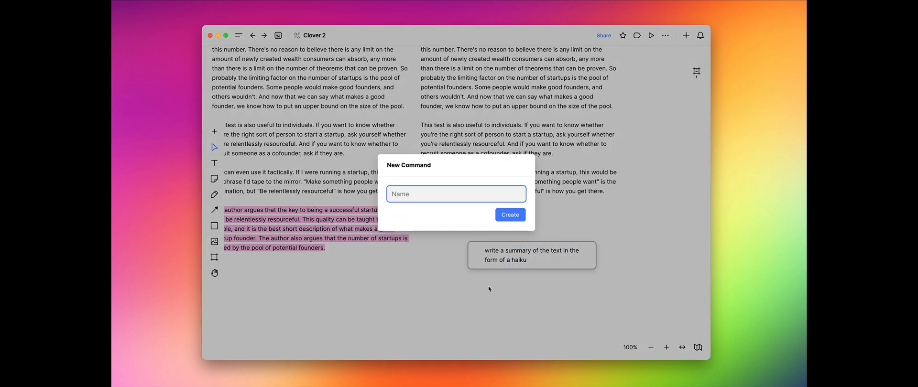
type("Haiku")
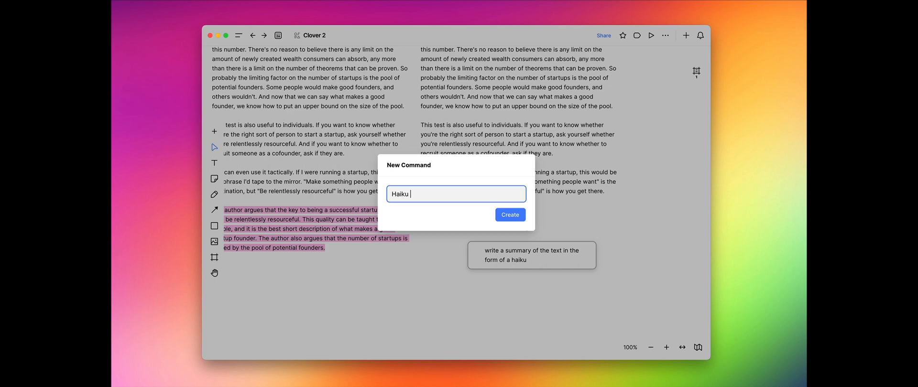
left_click(509, 215)
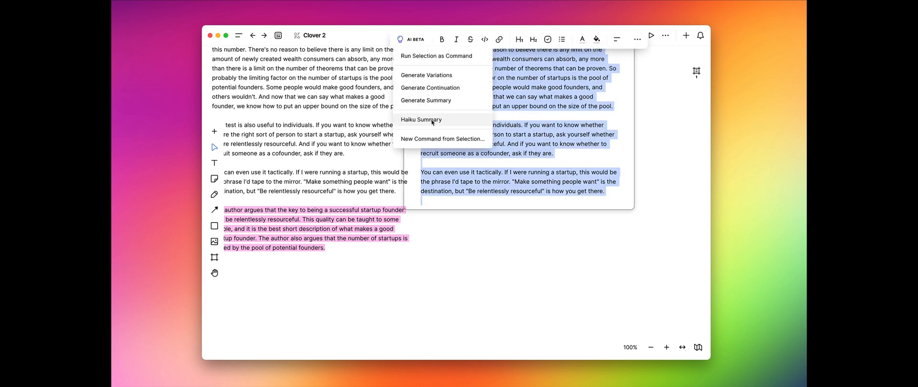
- Run Haiku Summary on the right-hand essay copy to append a three-line haiku
left_click(420, 120)
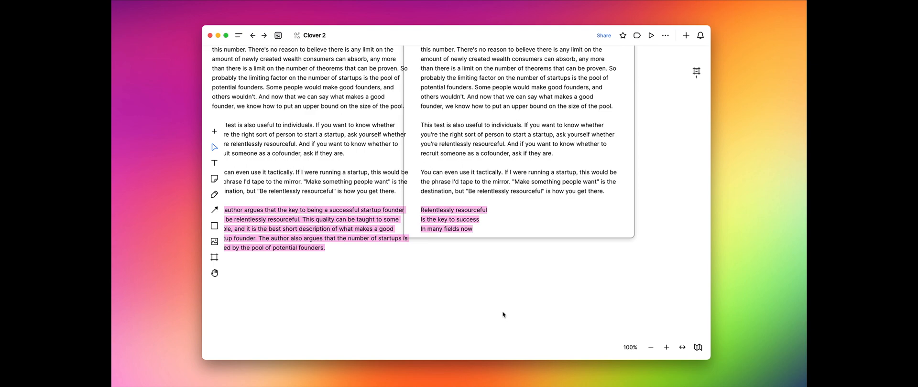
scroll("up", 3)
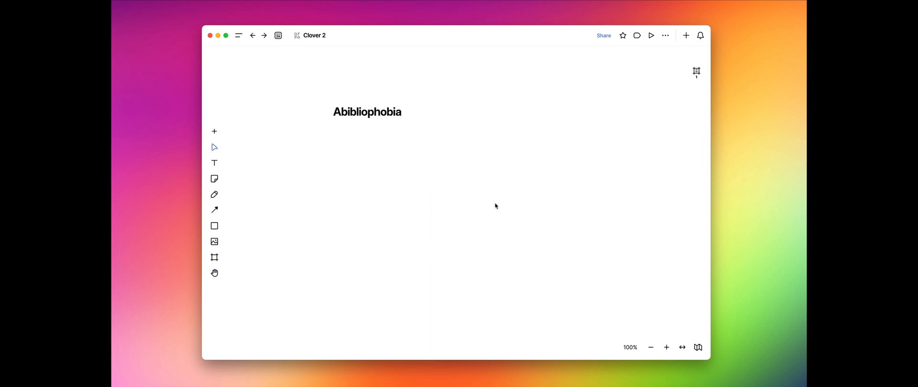
mouse_move(477, 251)
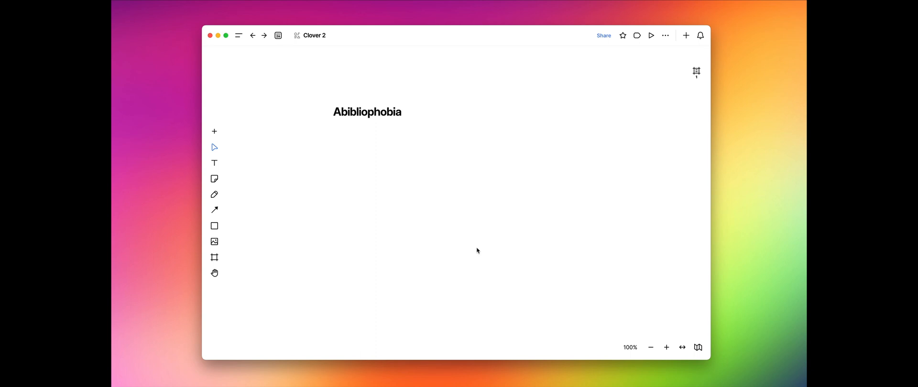
mouse_move(436, 244)
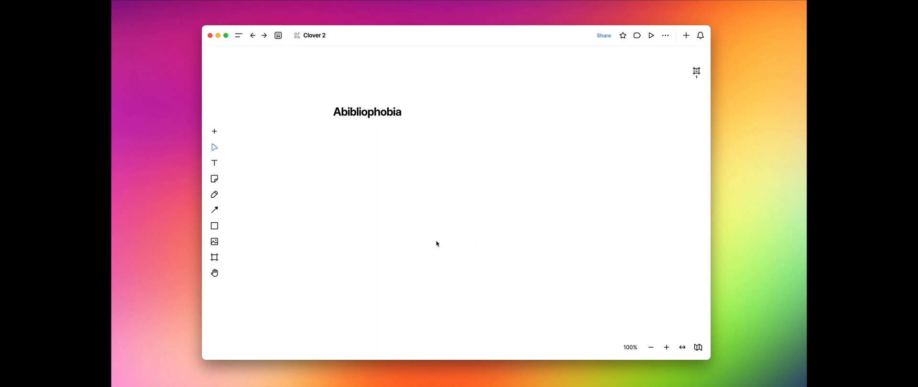
mouse_move(422, 232)
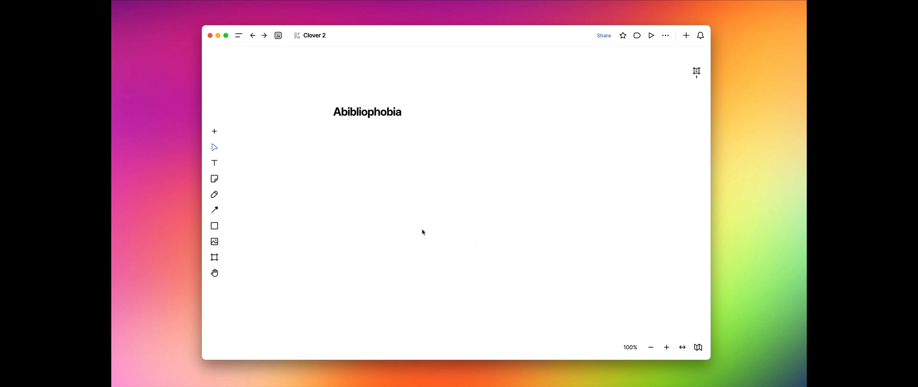
mouse_move(446, 258)
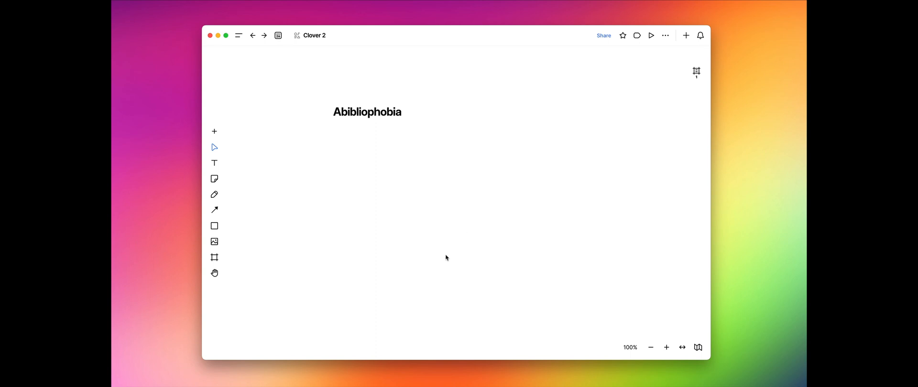
mouse_move(459, 279)
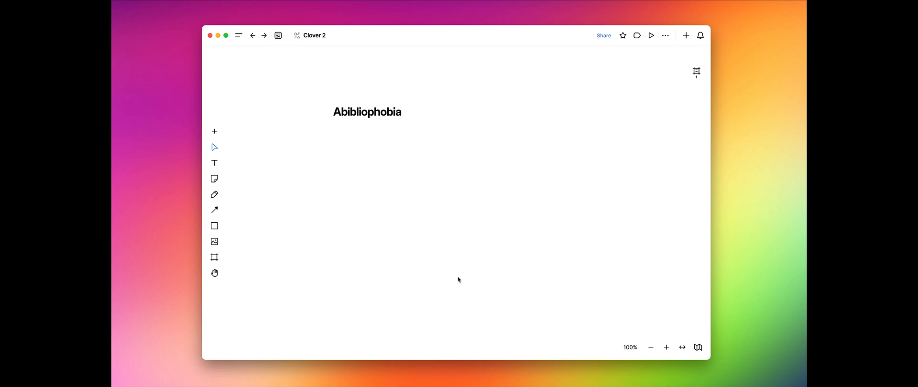
- Type 'write the definition of the given word' in a new canvas text block
left_click(214, 163)
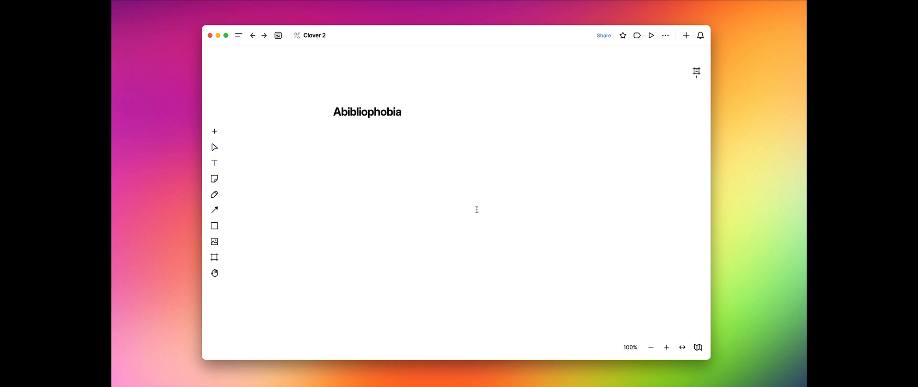
type("write")
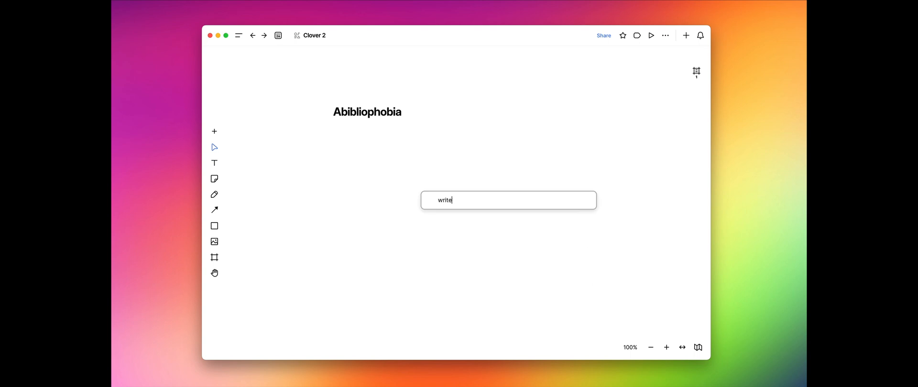
type("the defi")
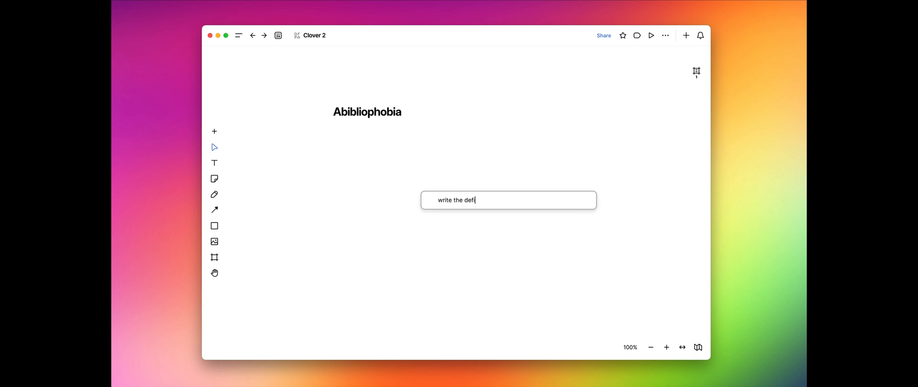
type("nition of the give")
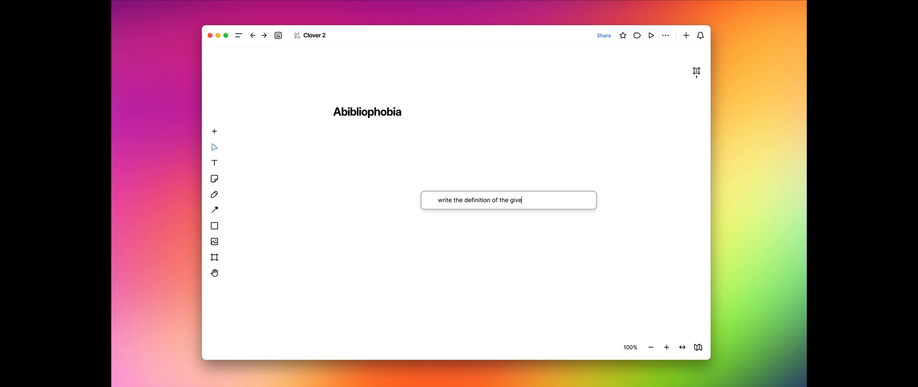
type("n word")
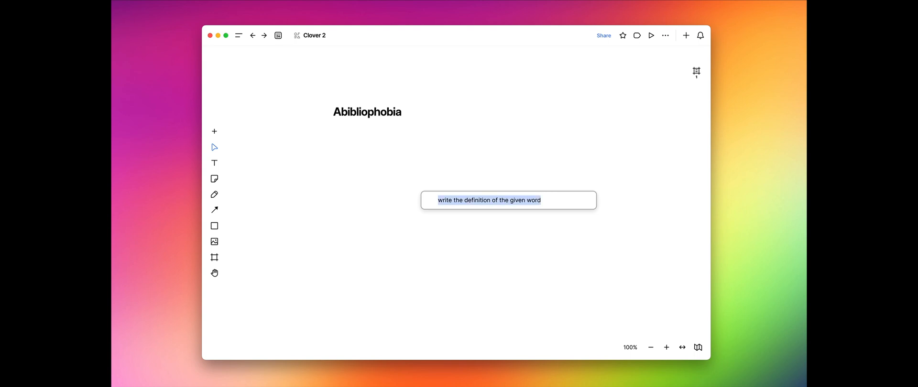
- Save the prompt as a new custom AI command named 'Definition'
left_click(381, 177)
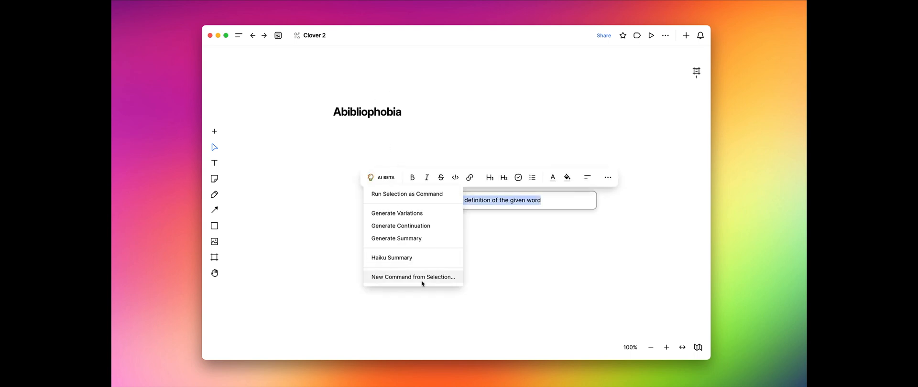
left_click(412, 277)
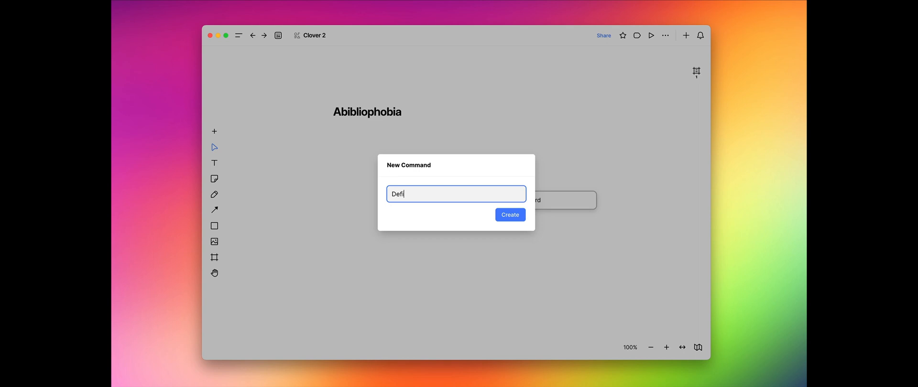
left_click(509, 214)
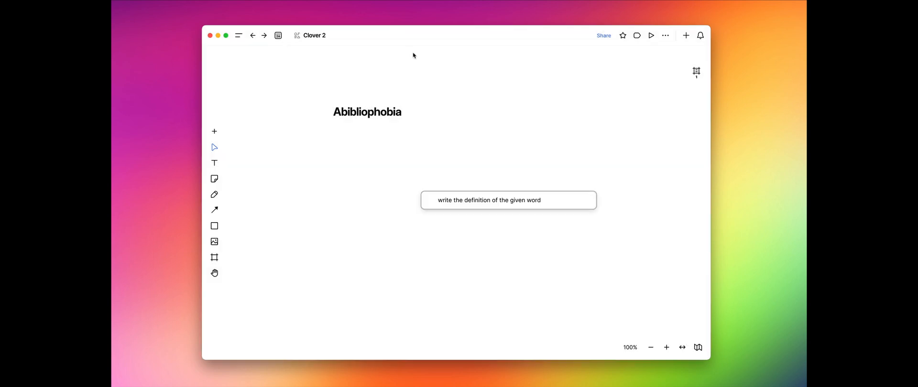
- Run the Definition command on 'Abibliophobia' to add its pink definition line
double_click(368, 112)
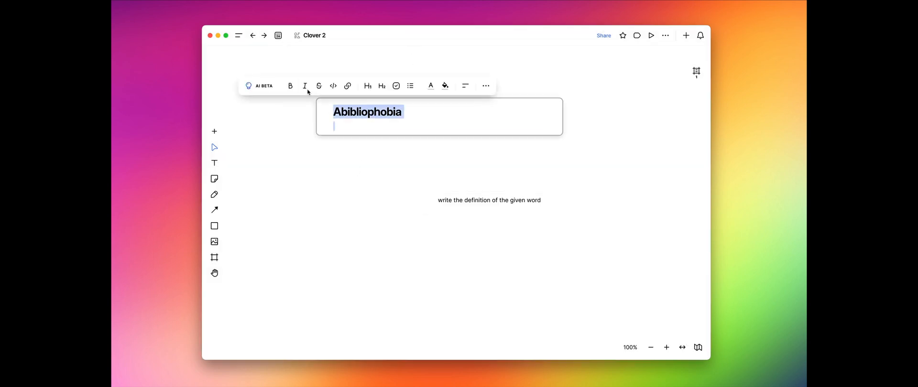
left_click(248, 86)
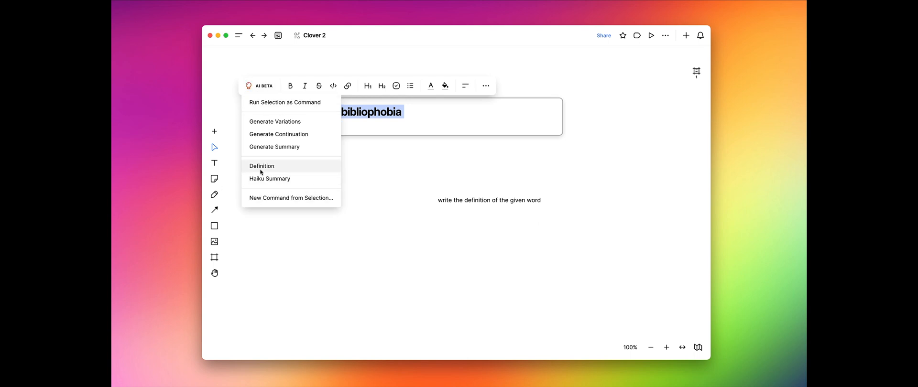
left_click(261, 166)
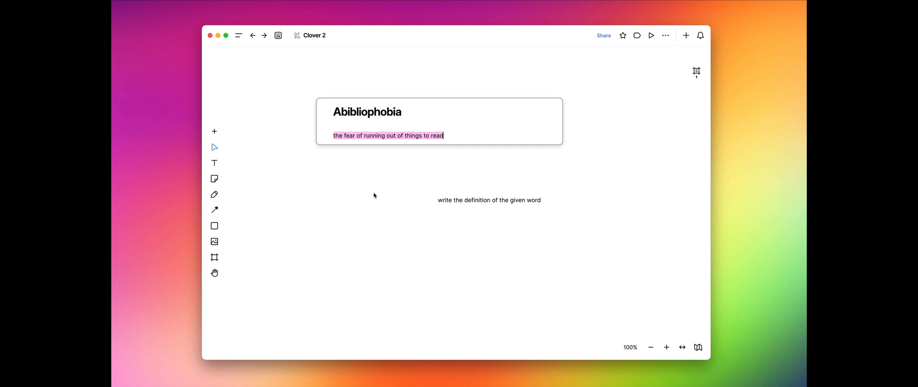
mouse_move(425, 296)
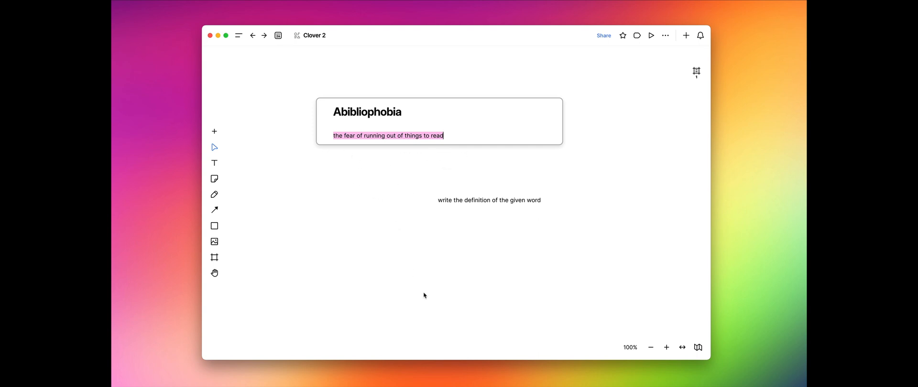
left_click(485, 230)
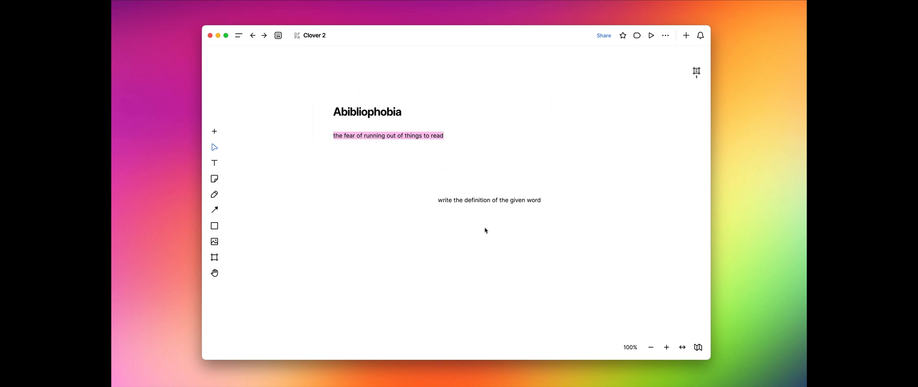
- Rewrite the copied prompt as 'translate the given text to German'
triple_click(489, 200)
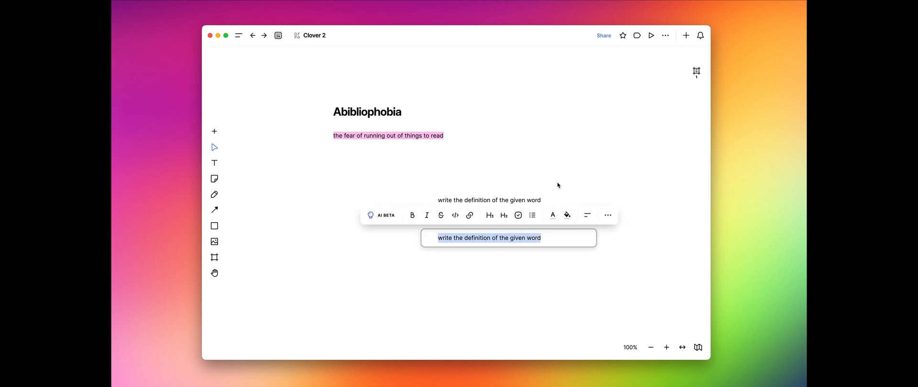
type("translate the")
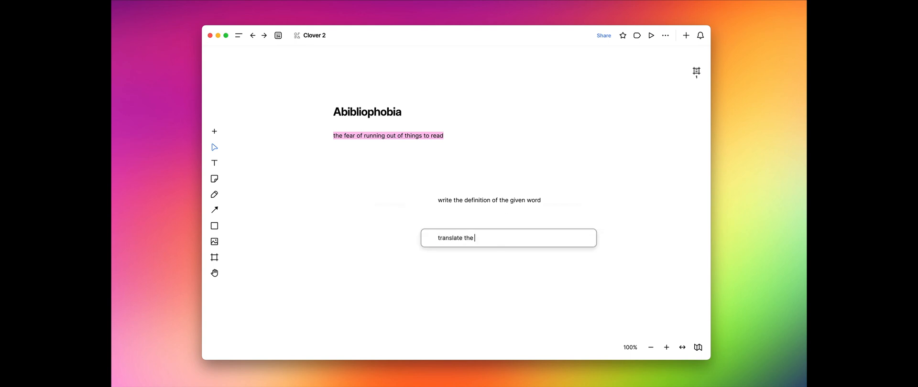
type("given text to German")
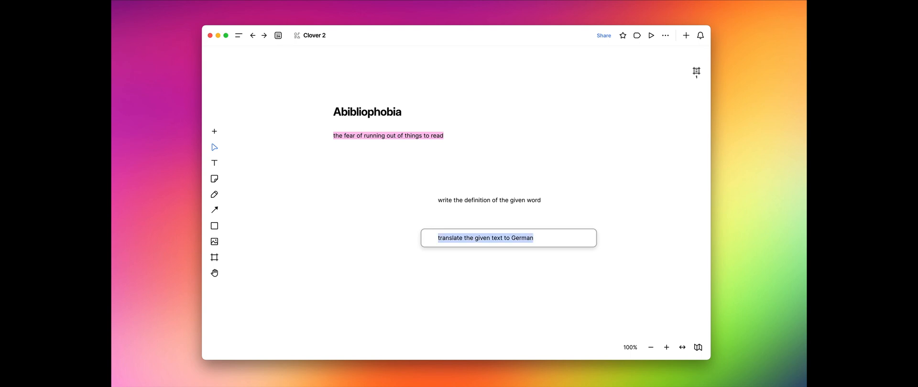
- Save the prompt as a new AI command named 'Translate to German'
left_click(379, 216)
type("Trans")
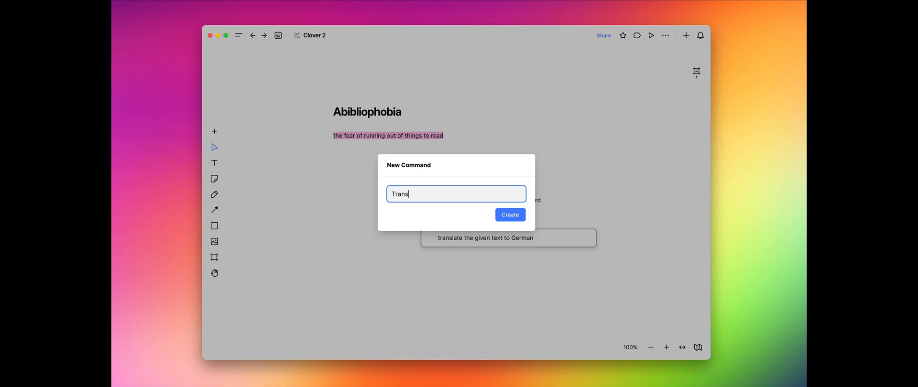
type("late to German")
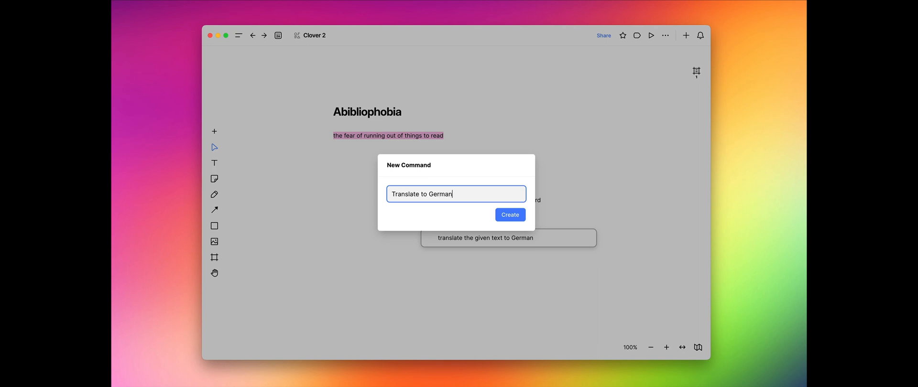
left_click(508, 215)
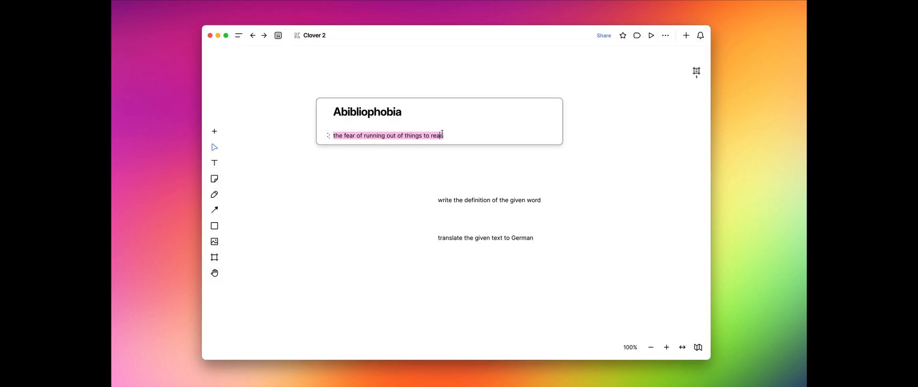
- Run Translate to German on the pink Abibliophobia definition line
triple_click(388, 135)
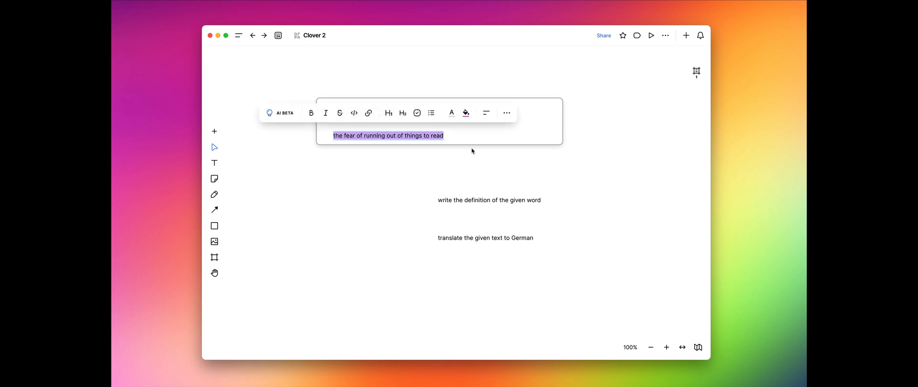
left_click(281, 113)
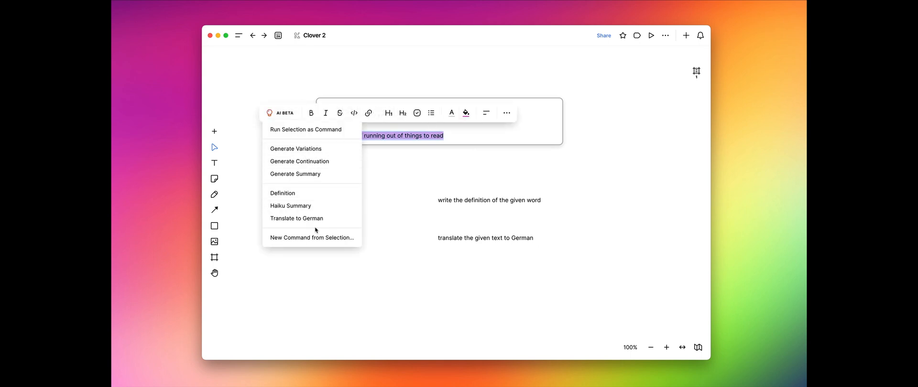
left_click(282, 193)
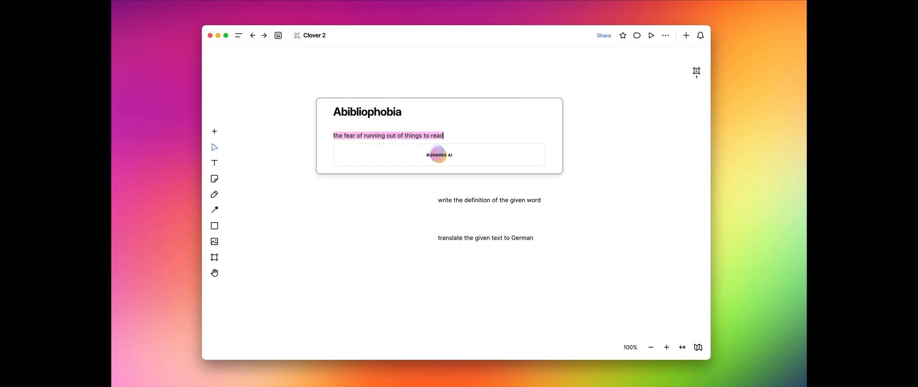